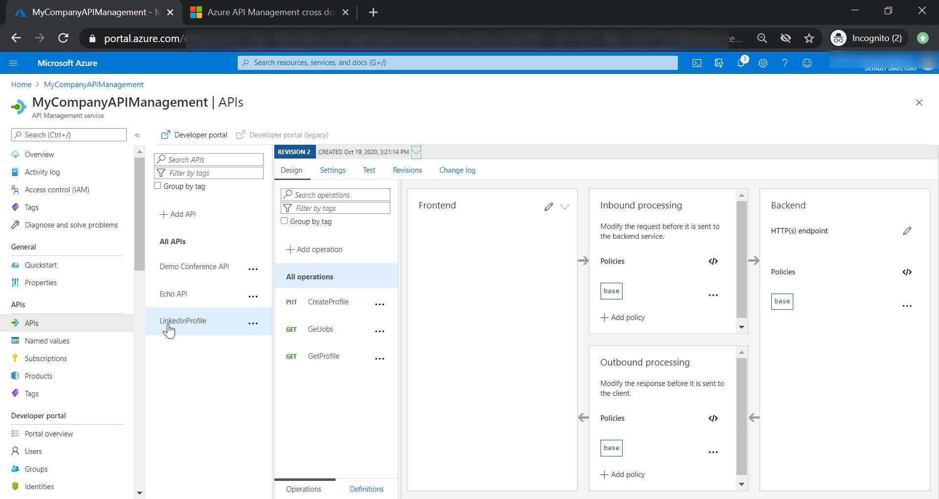
View the All APIs inbound policy XML, then return to Design view showing only forward-request
left_click(176, 241)
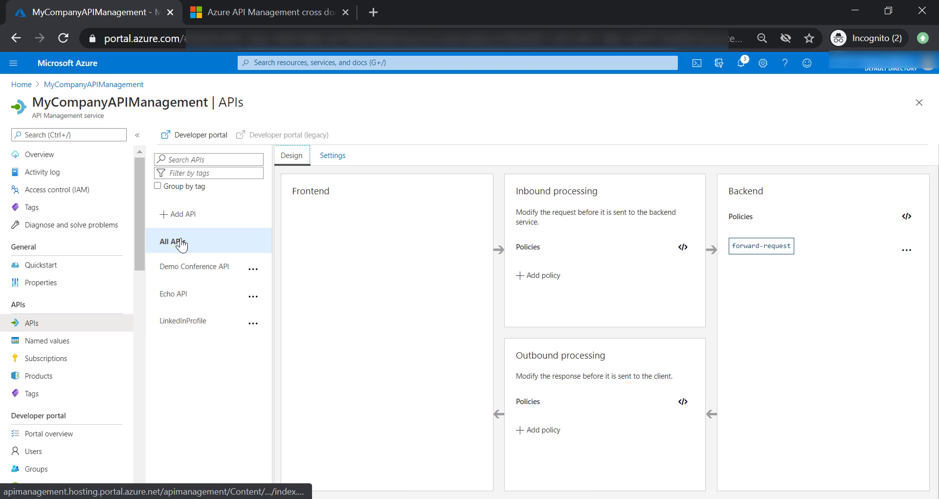
mouse_move(545, 248)
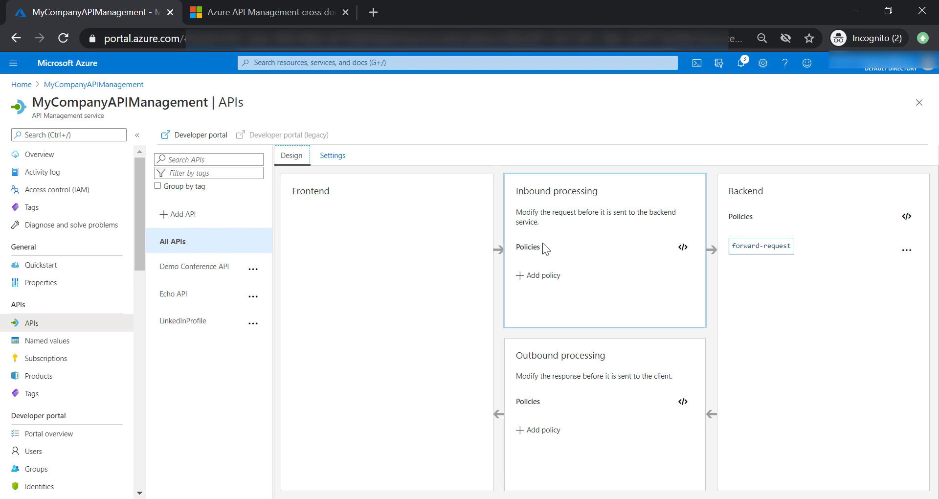
left_click(683, 246)
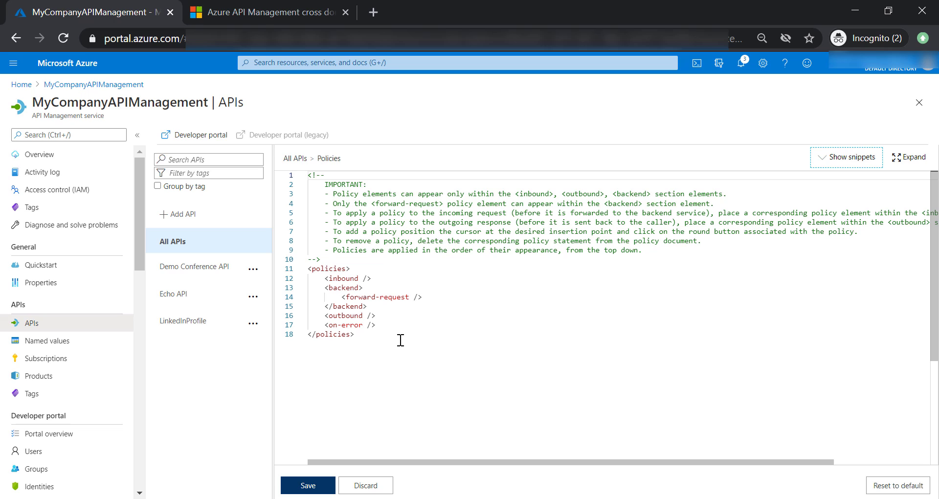
left_click(292, 155)
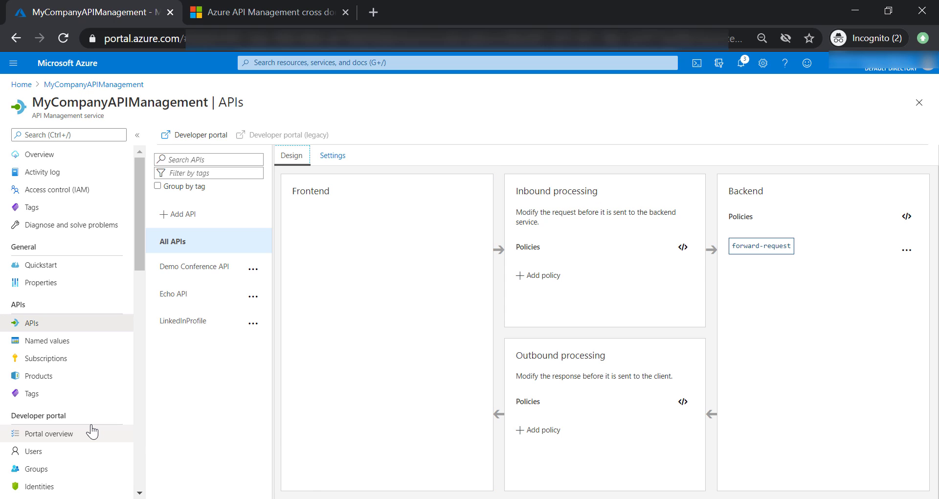
Enable CORS from the developer portal overview and confirm applying it to all APIs
left_click(47, 433)
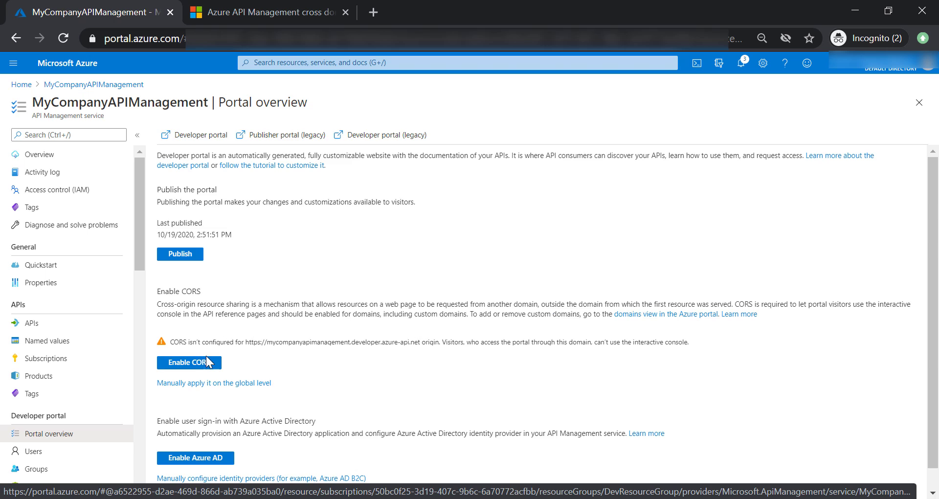
left_click(188, 363)
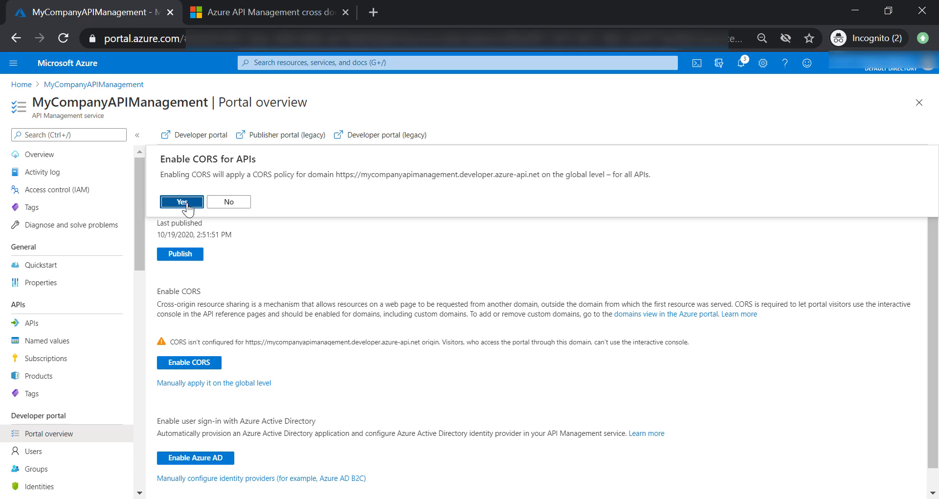
left_click(182, 201)
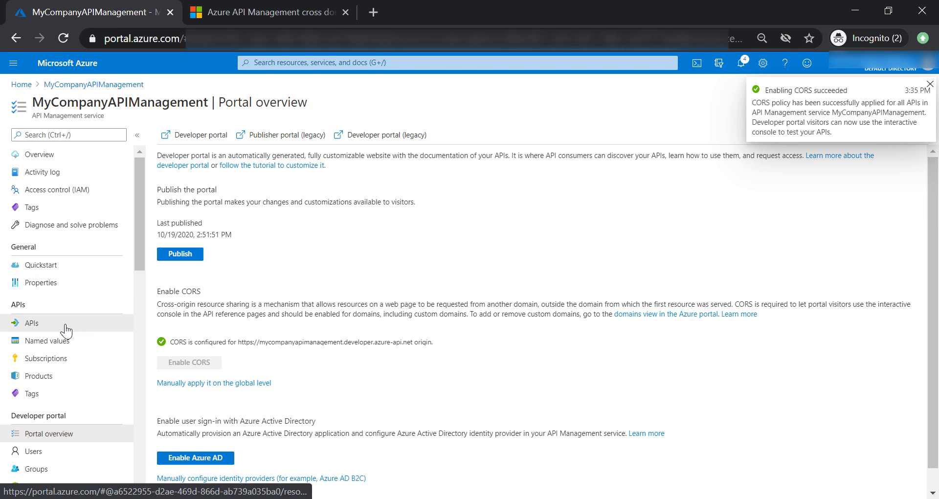
Review the All APIs cors block and its developer portal origin, then return to Portal overview
left_click(30, 322)
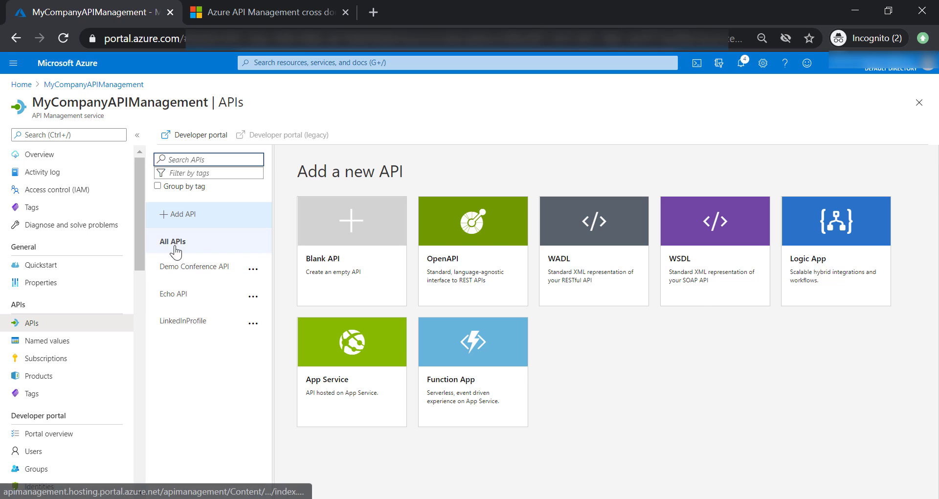
left_click(173, 241)
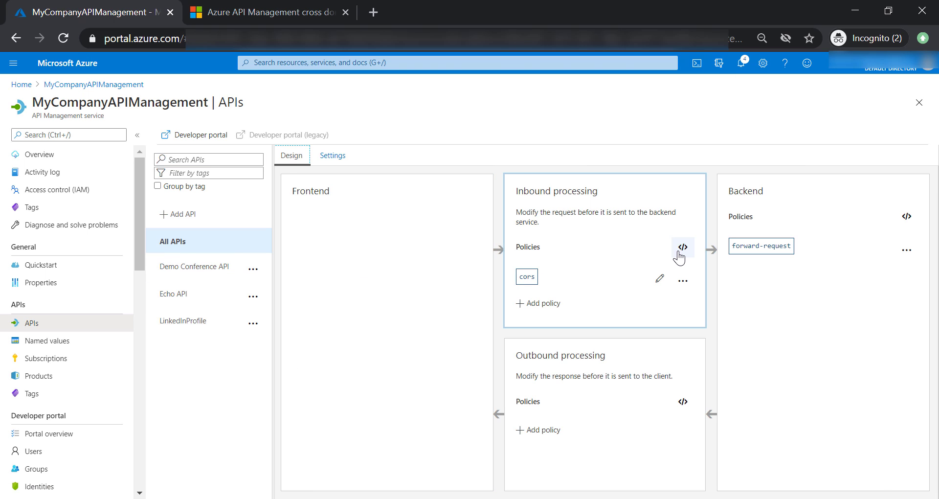
left_click(682, 247)
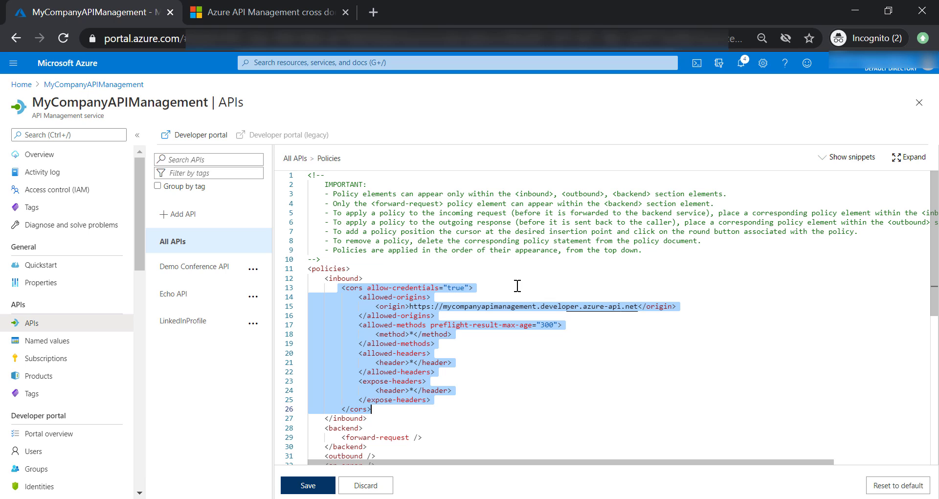
double_click(459, 306)
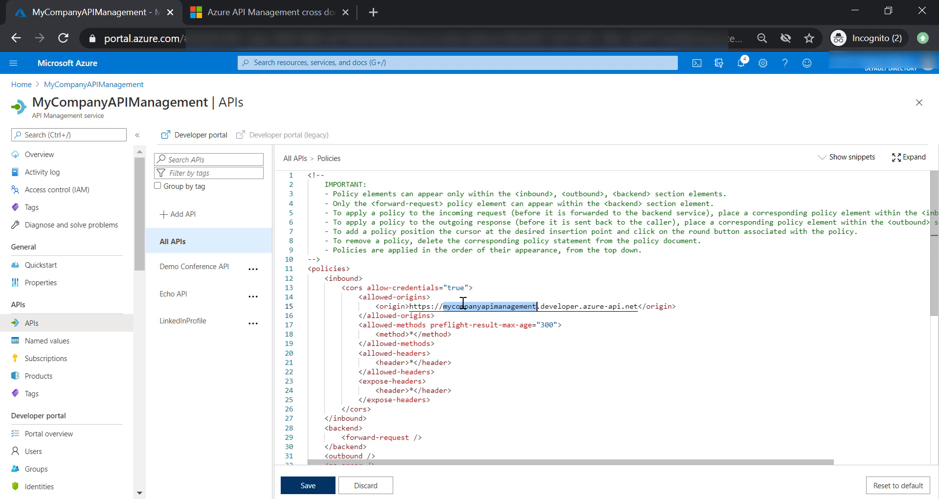
left_click(49, 434)
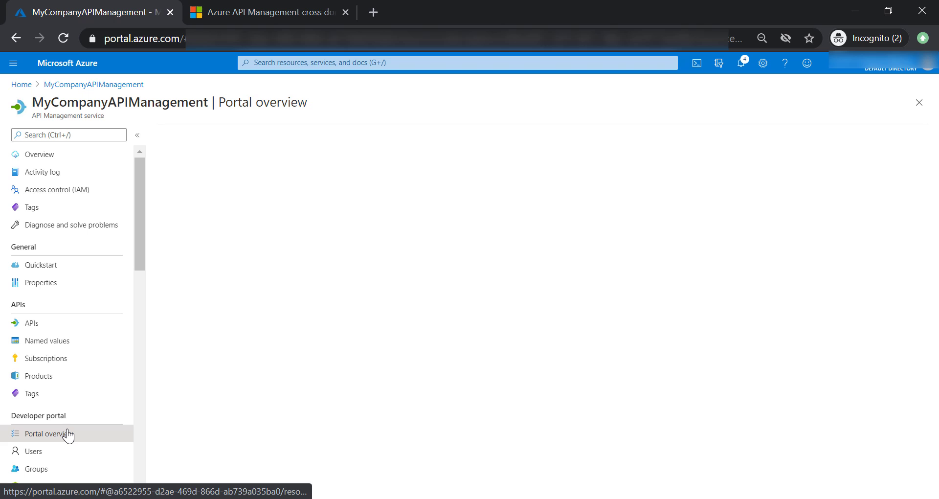
Open Custom domains, inspect the Gateway endpoint, and start a new custom domain form
left_click(48, 433)
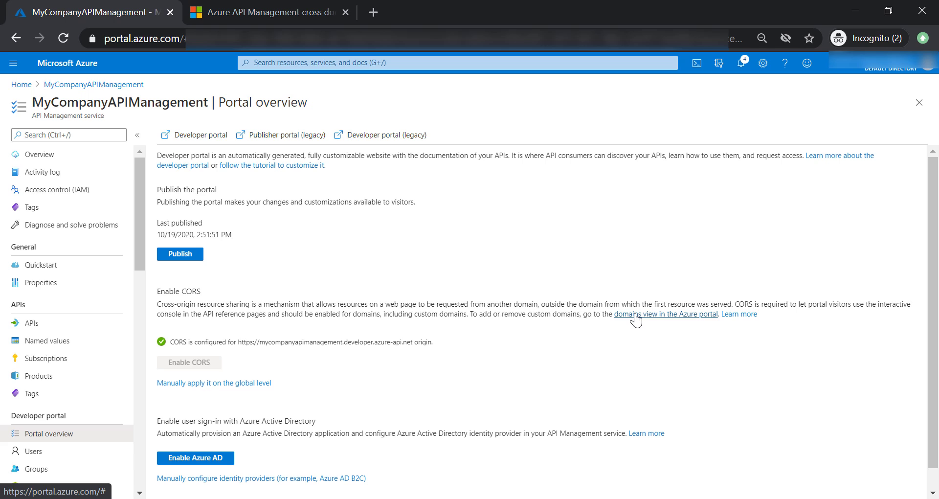
left_click(666, 314)
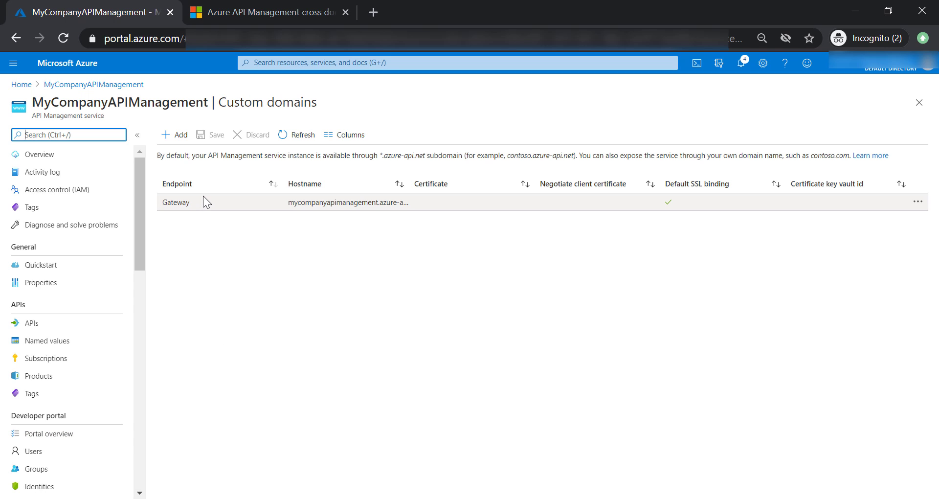
left_click(176, 202)
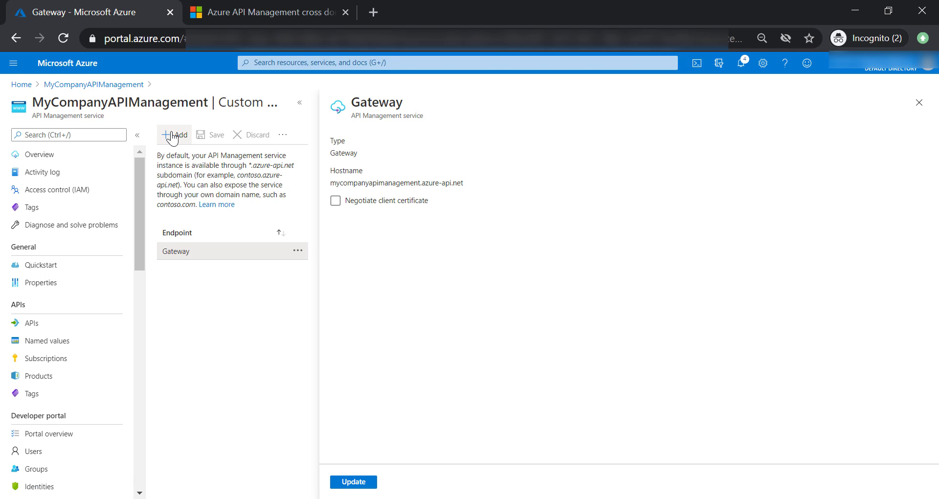
left_click(173, 134)
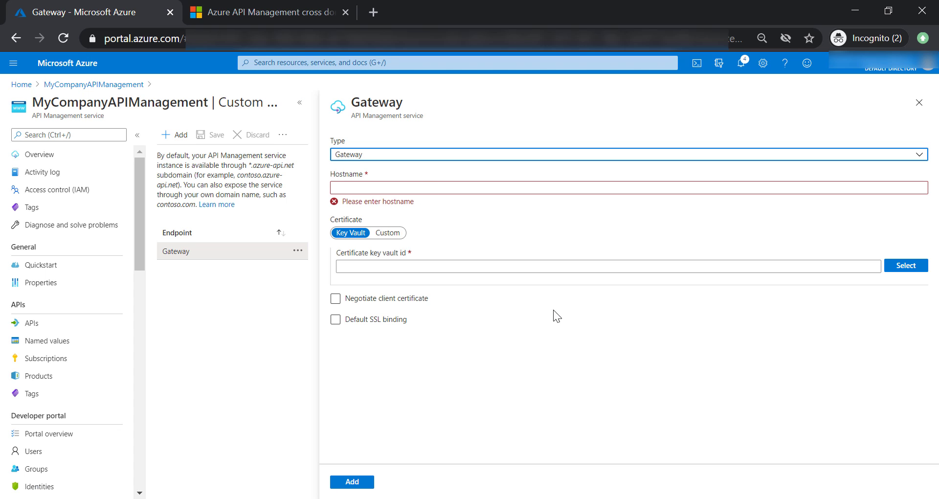
mouse_move(469, 357)
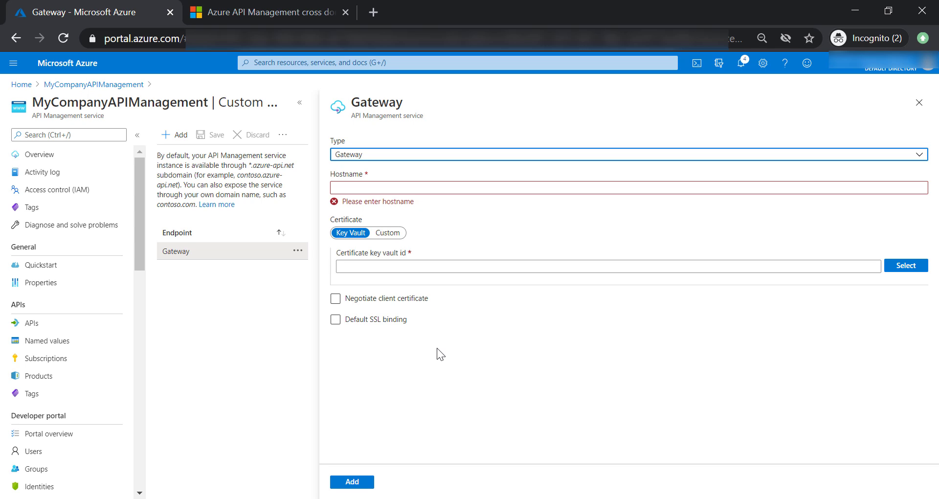
mouse_move(590, 230)
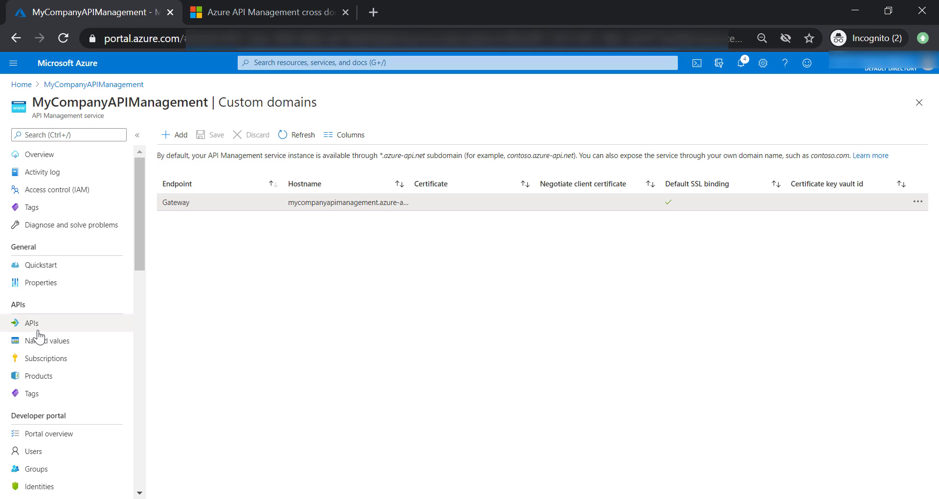
Open LinkedInProfile's inbound policy code with snippets shown, then view the cross-domain policies documentation
left_click(31, 323)
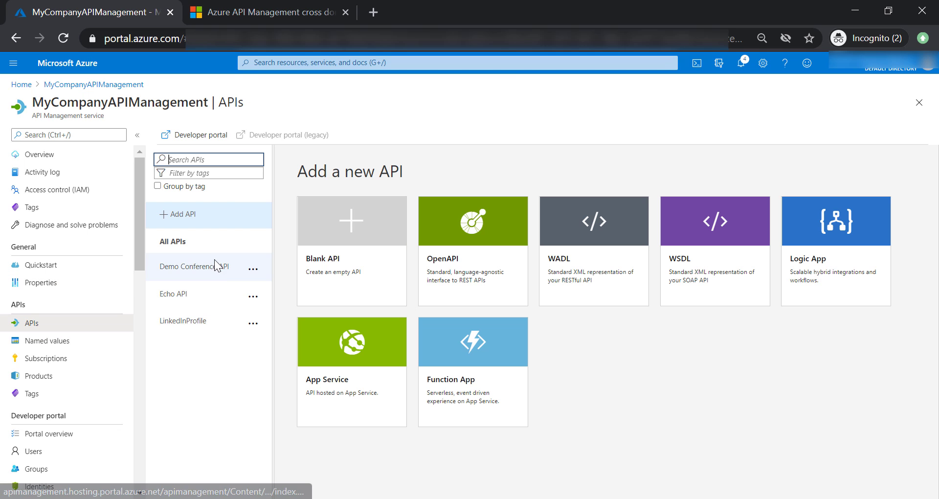
left_click(183, 321)
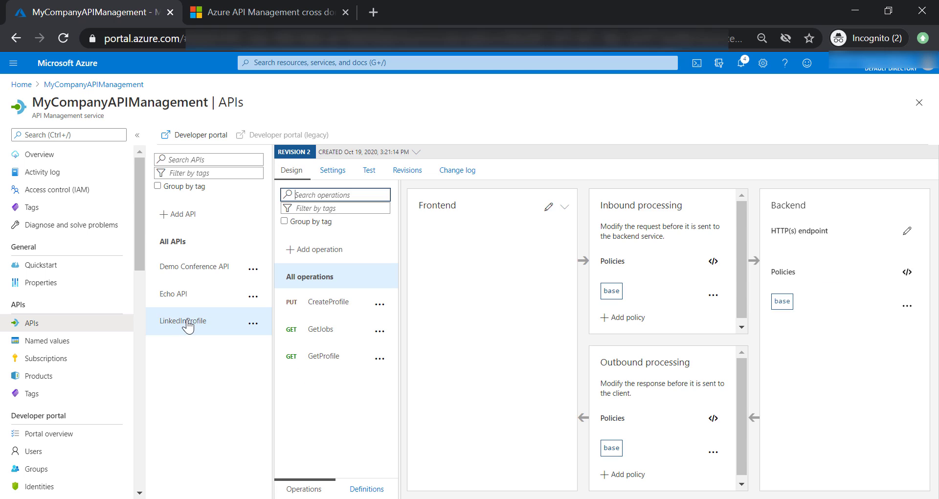
left_click(713, 260)
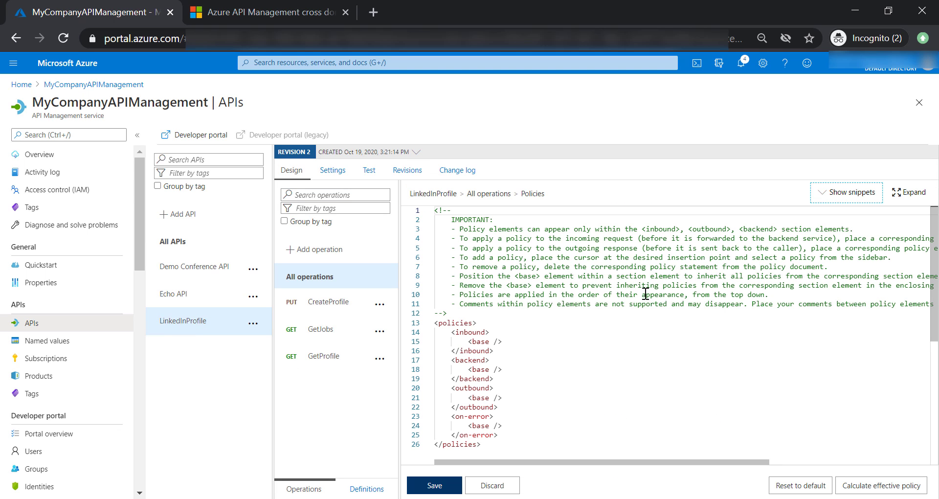
left_click(846, 192)
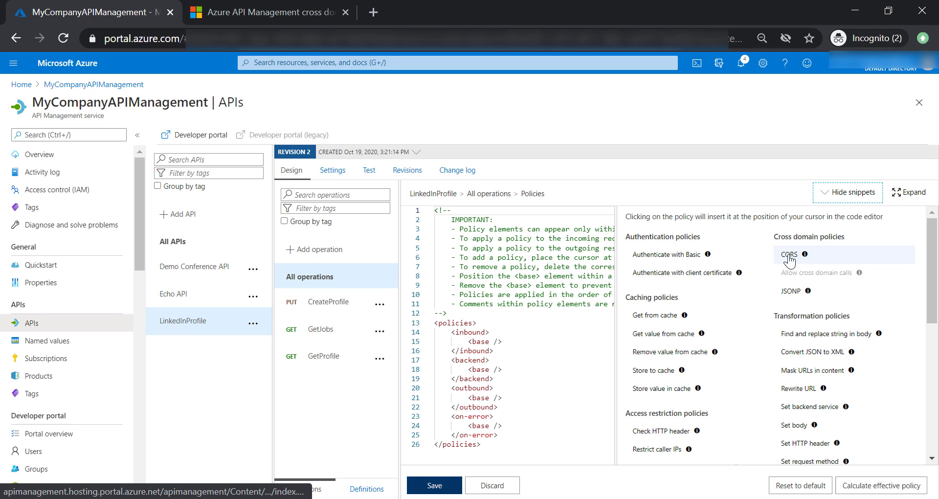
mouse_move(796, 297)
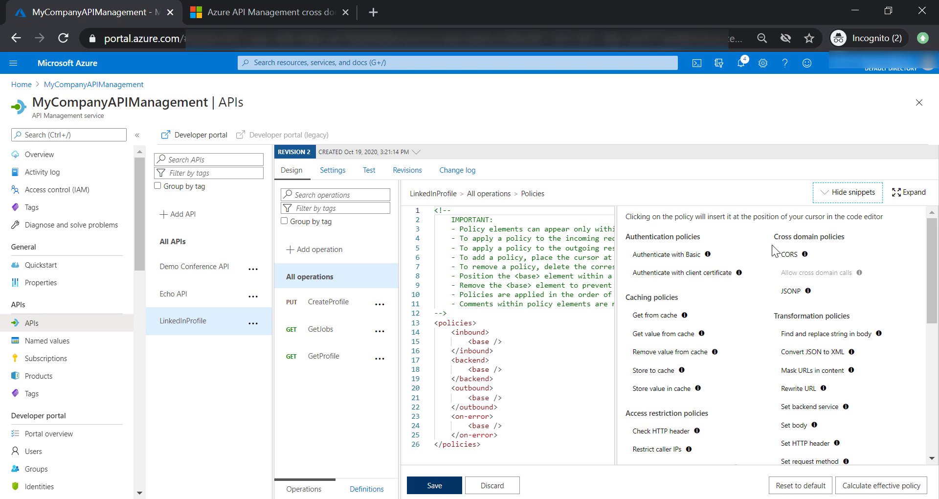
left_click(270, 12)
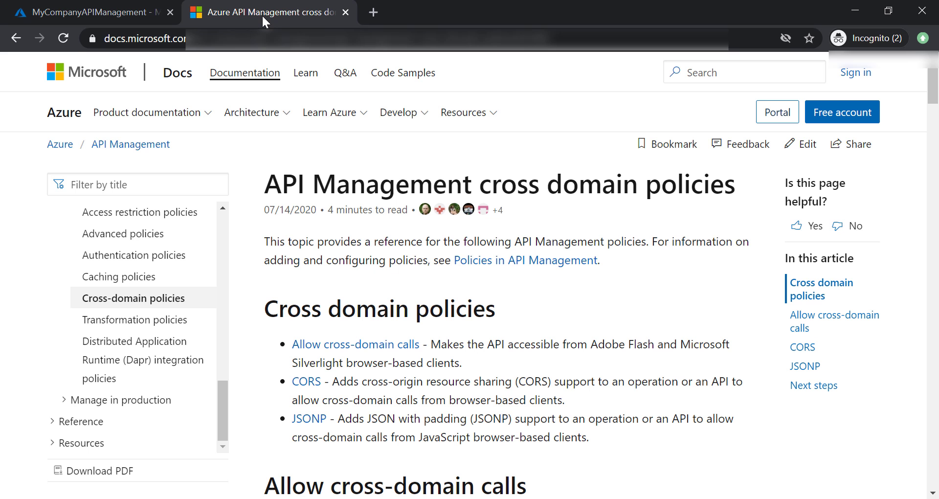
mouse_move(413, 215)
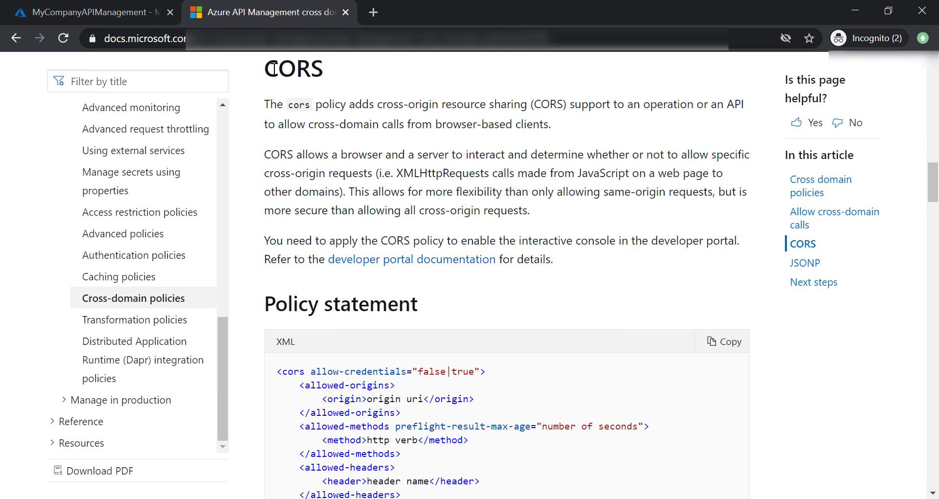
Compare the Docs CORS example with the portal cors block's allowed methods and headers lines
scroll("down", 3)
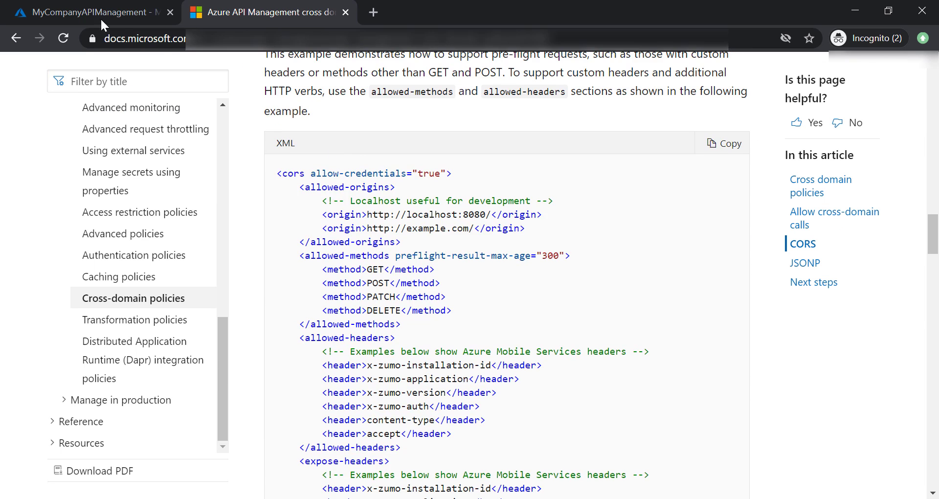
left_click(90, 12)
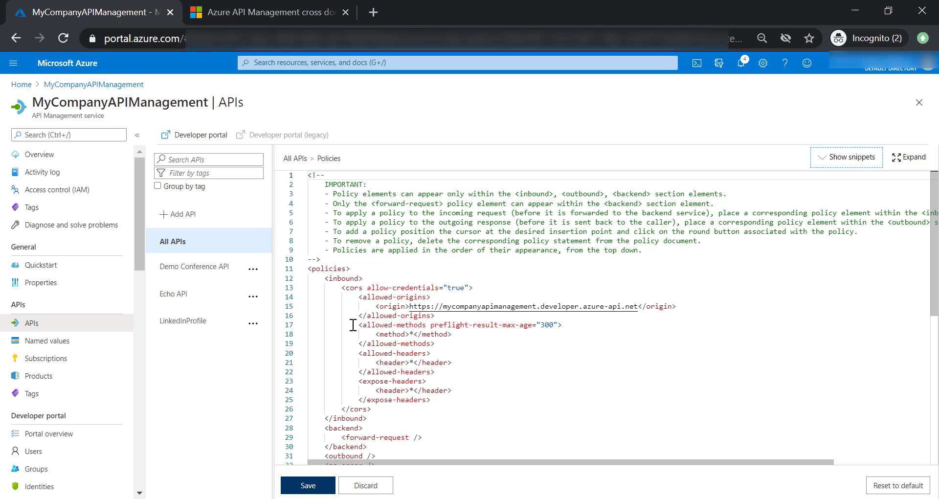
left_click_drag(352, 324, 454, 334)
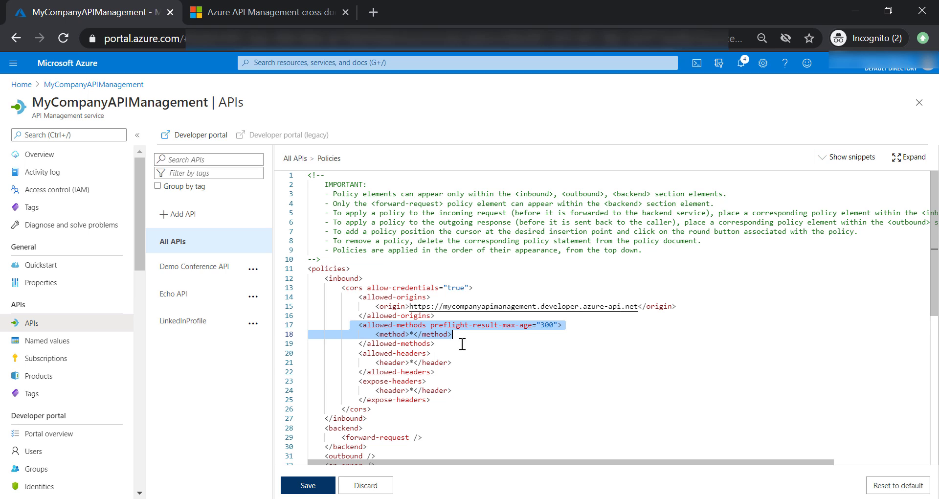
left_click_drag(462, 334, 454, 363)
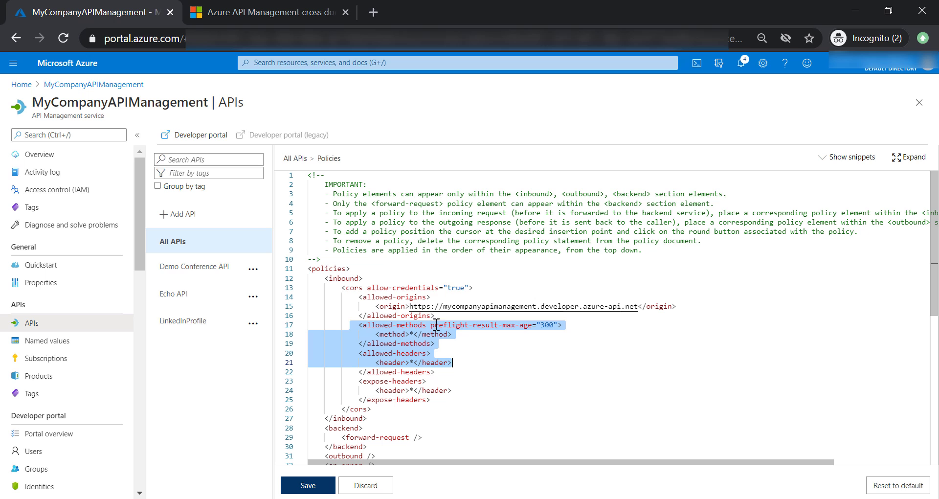
left_click(269, 11)
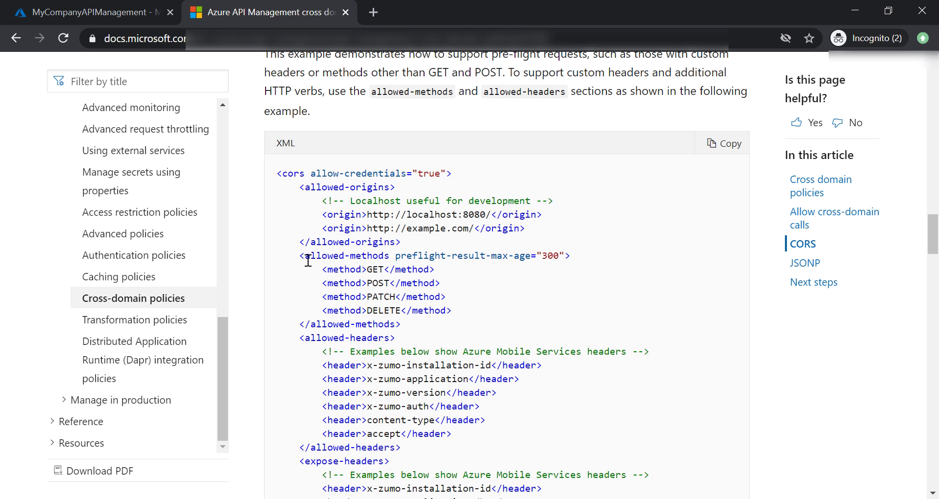
left_click_drag(305, 256, 453, 310)
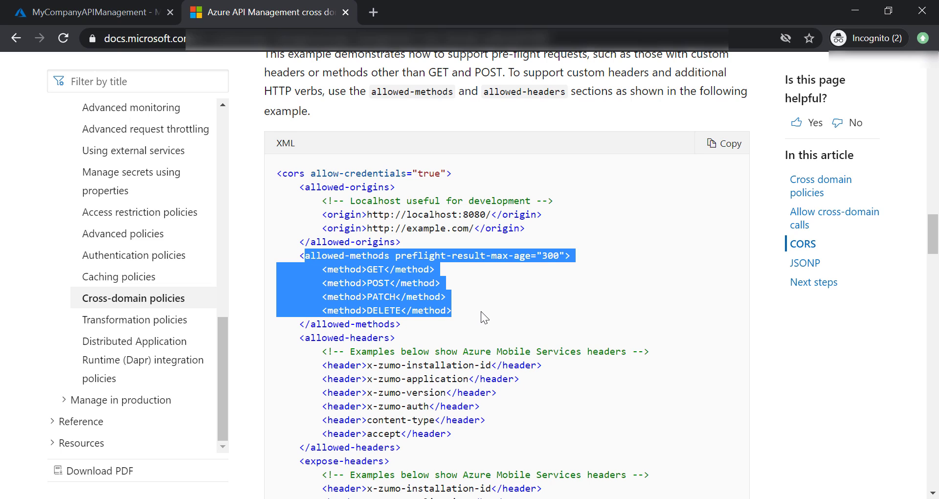
left_click_drag(484, 317, 380, 384)
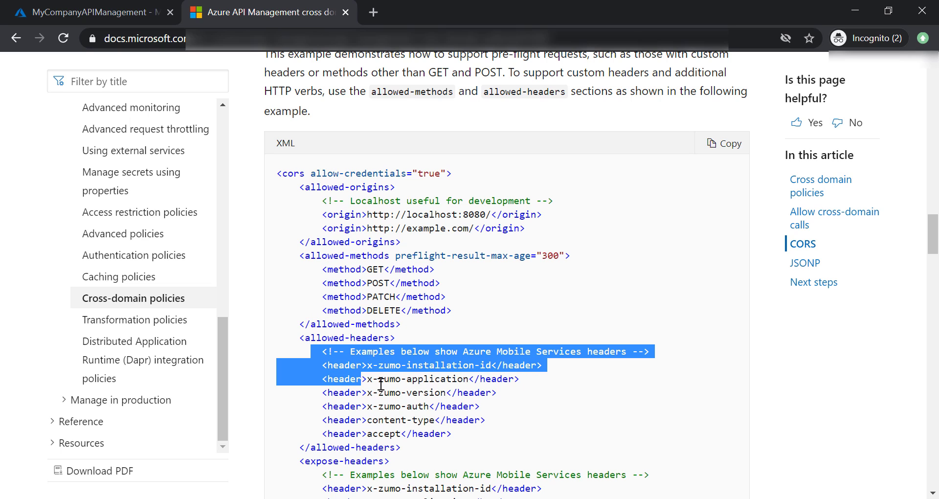